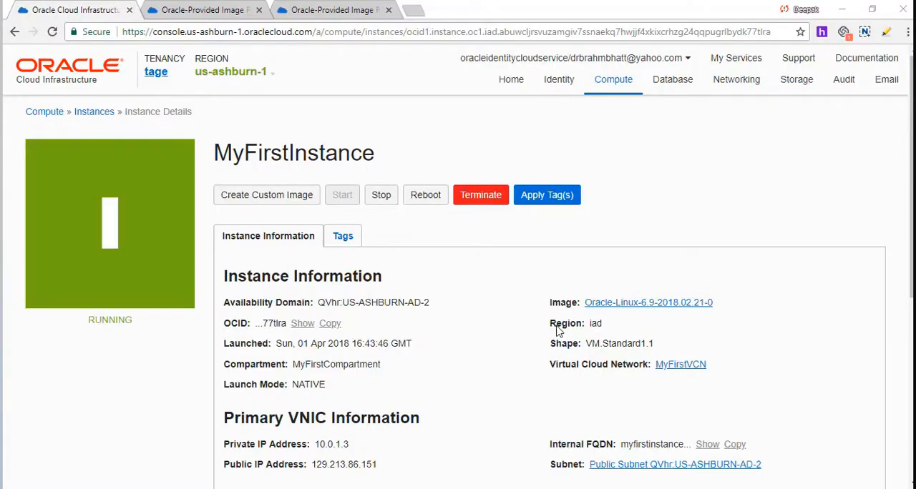
- Show the full OCID of MyFirstInstance in its General information
{"action": "scroll", "scroll_direction": "down", "scroll_amount": 3}
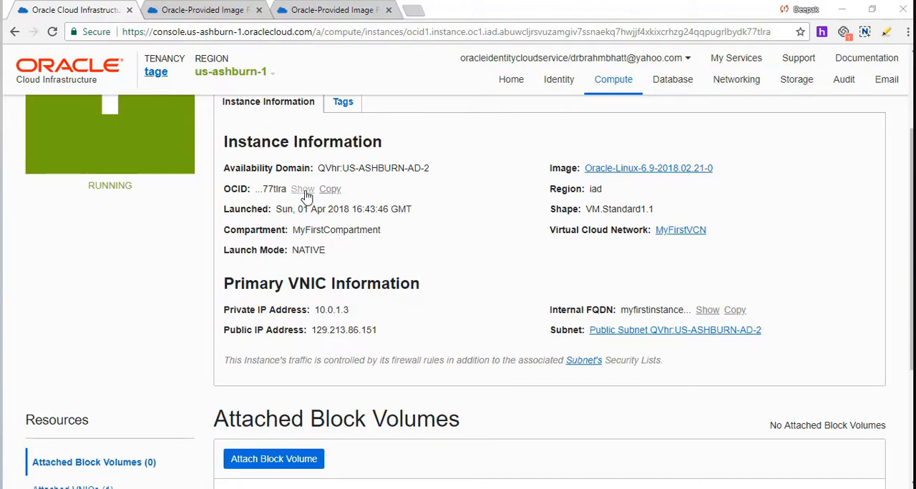
{"action": "left_click", "coordinate": [302, 189]}
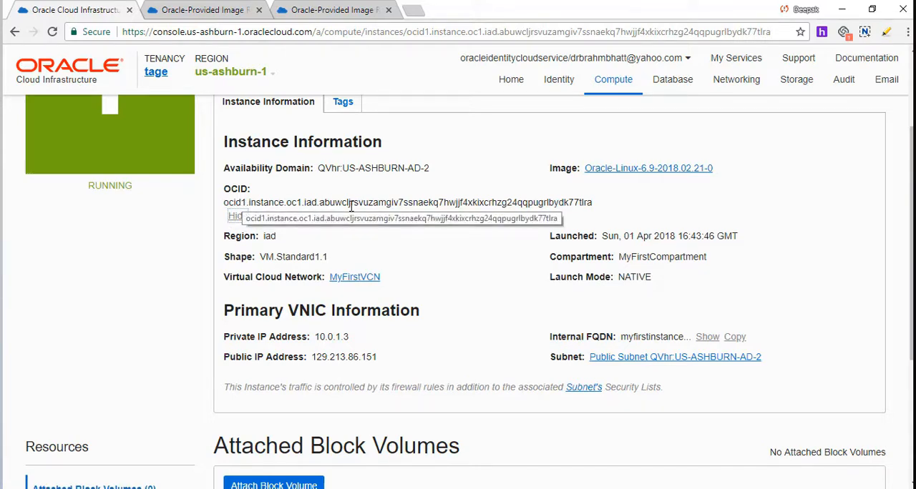
{"action": "mouse_move", "coordinate": [632, 192]}
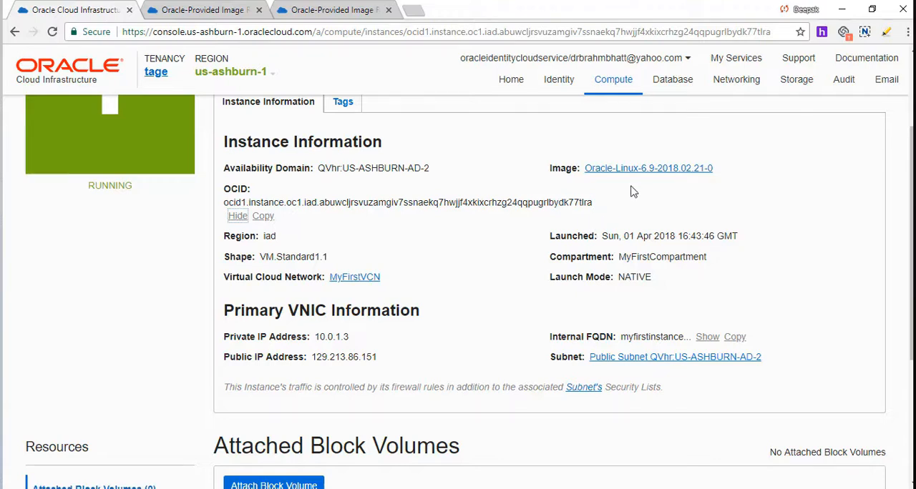